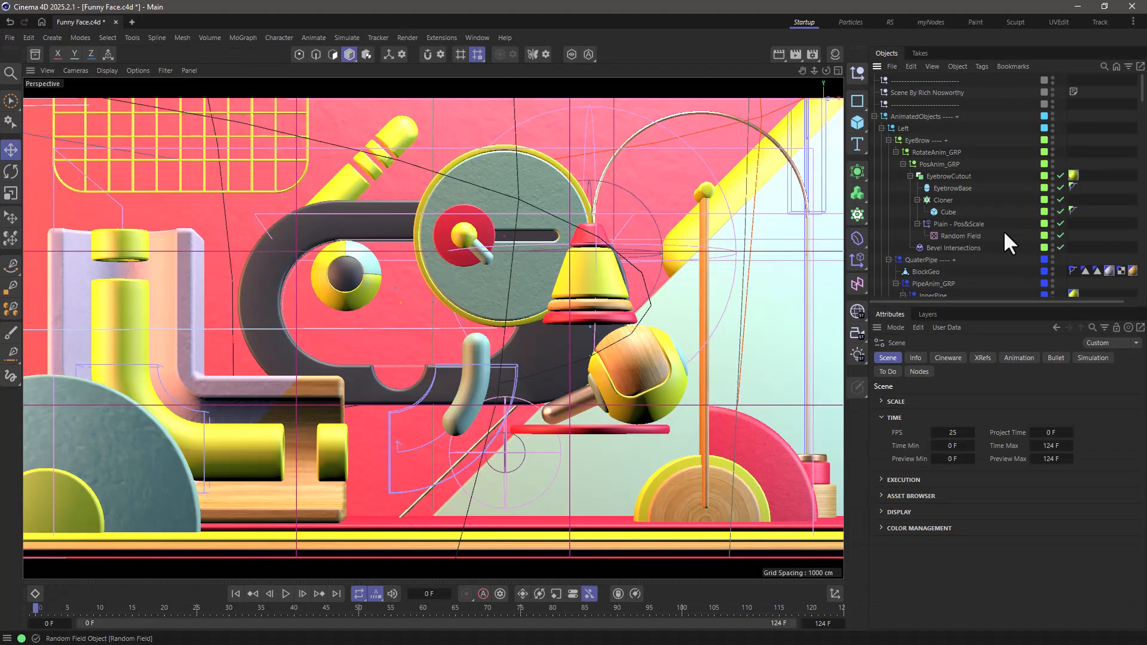
pyautogui.moveTo(744, 59)
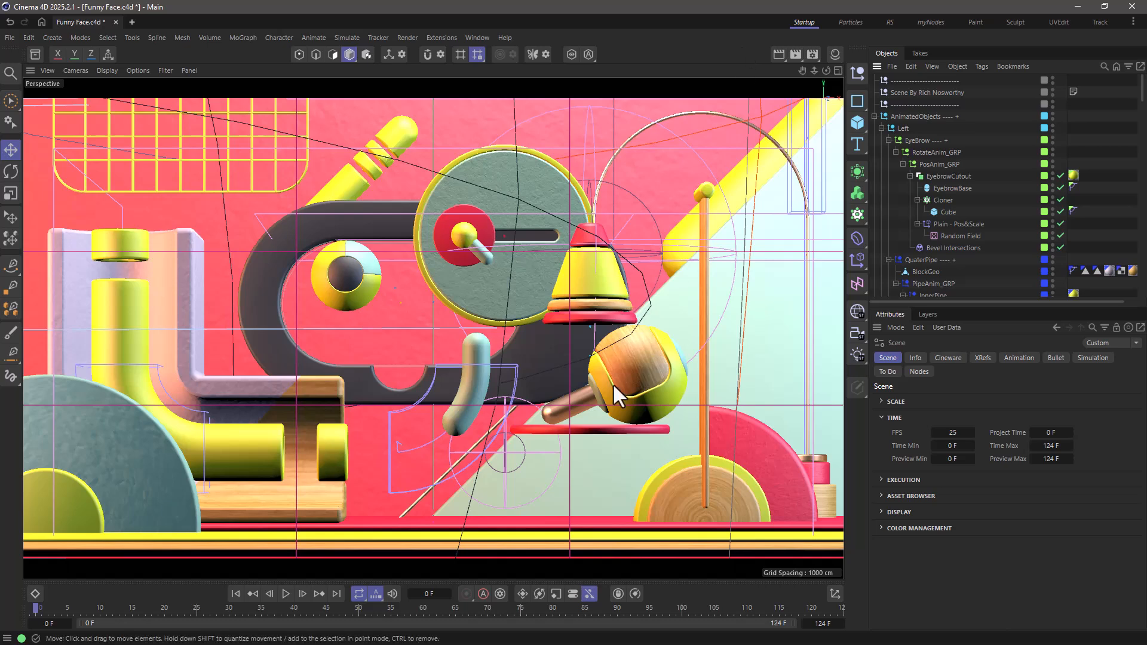
pyautogui.moveTo(754, 281)
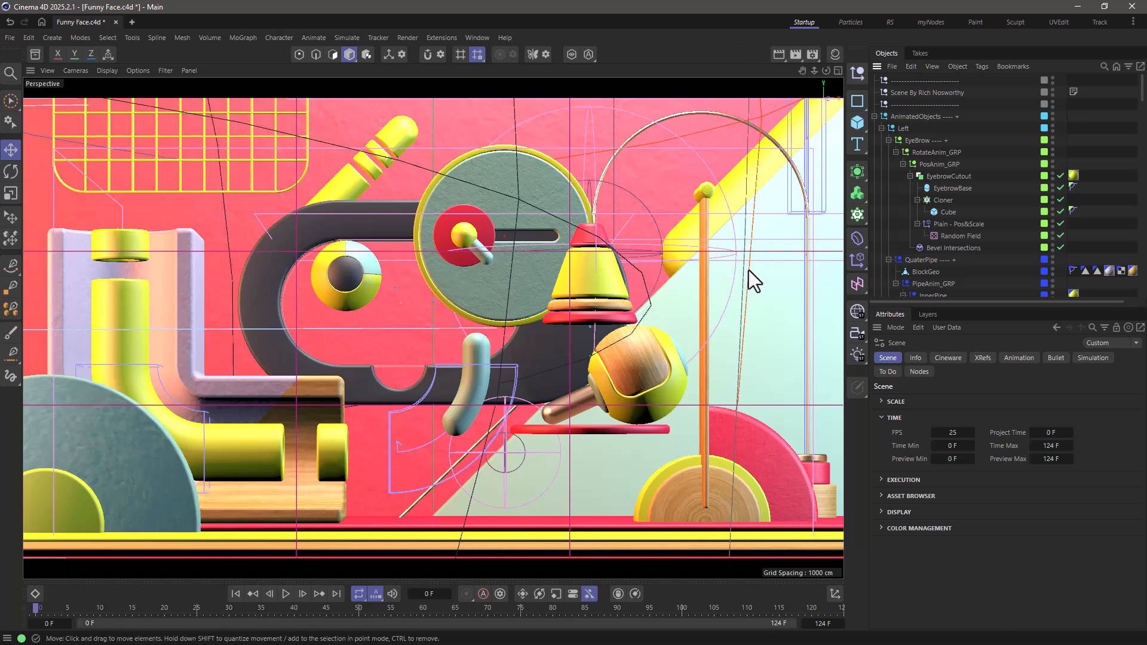
# Load the Funny Face.c4d sample scene from the Asset Browser.
pyautogui.click(34, 53)
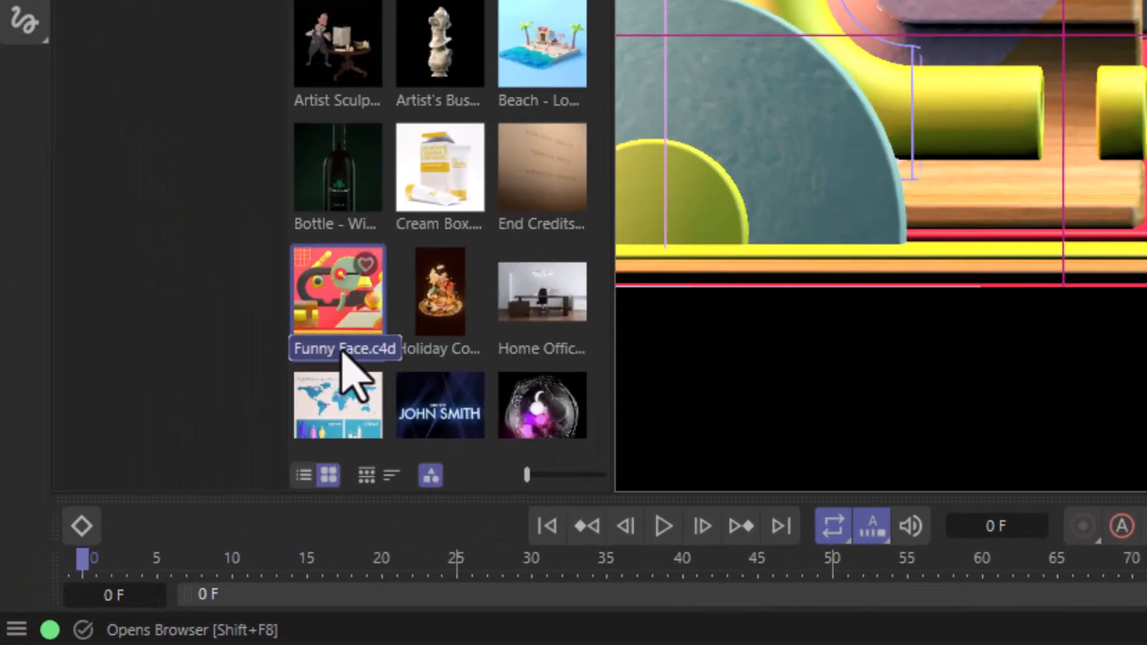
pyautogui.doubleClick(337, 290)
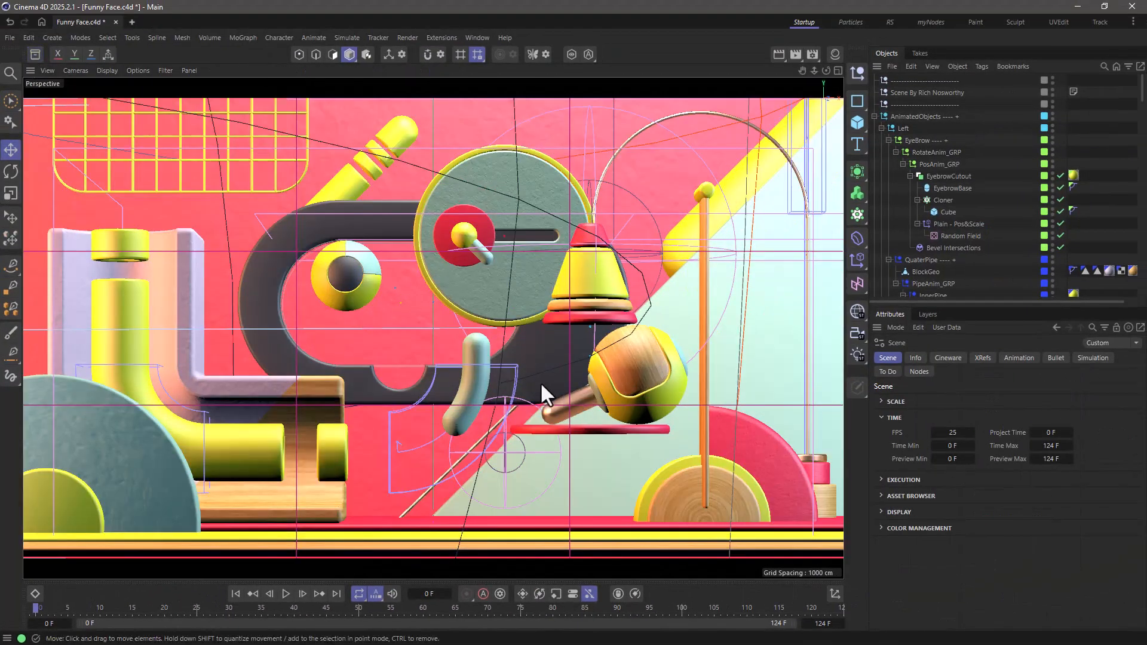
# Run the Funny Face animation with Play Forwards, toggling playback to watch the pieces swing.
pyautogui.click(286, 593)
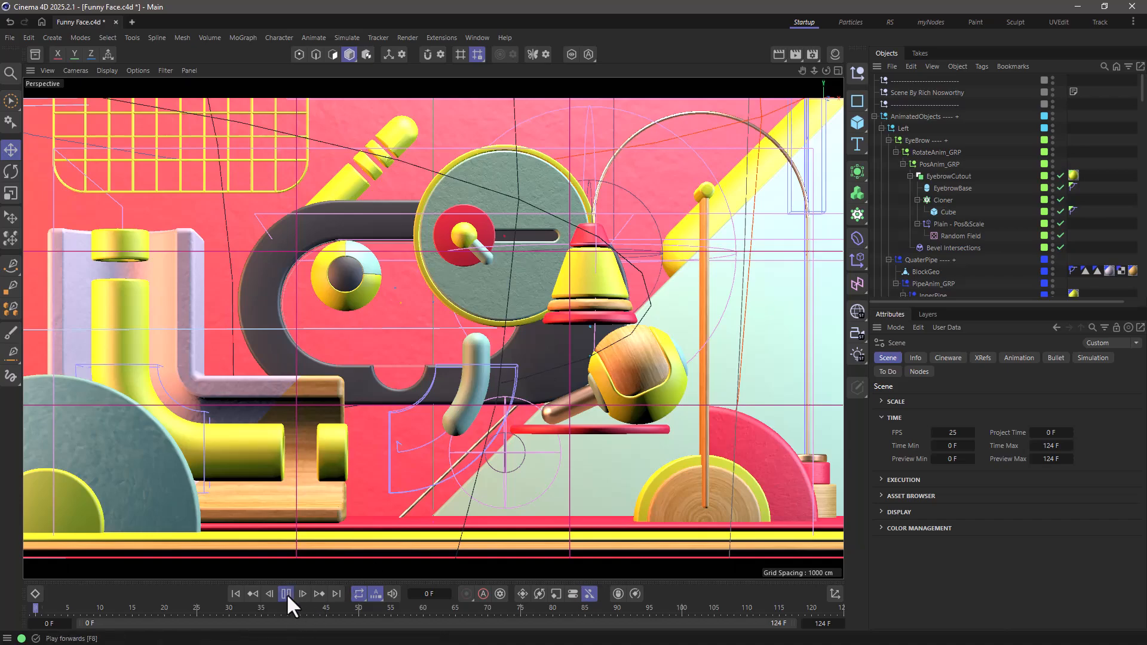
pyautogui.click(286, 593)
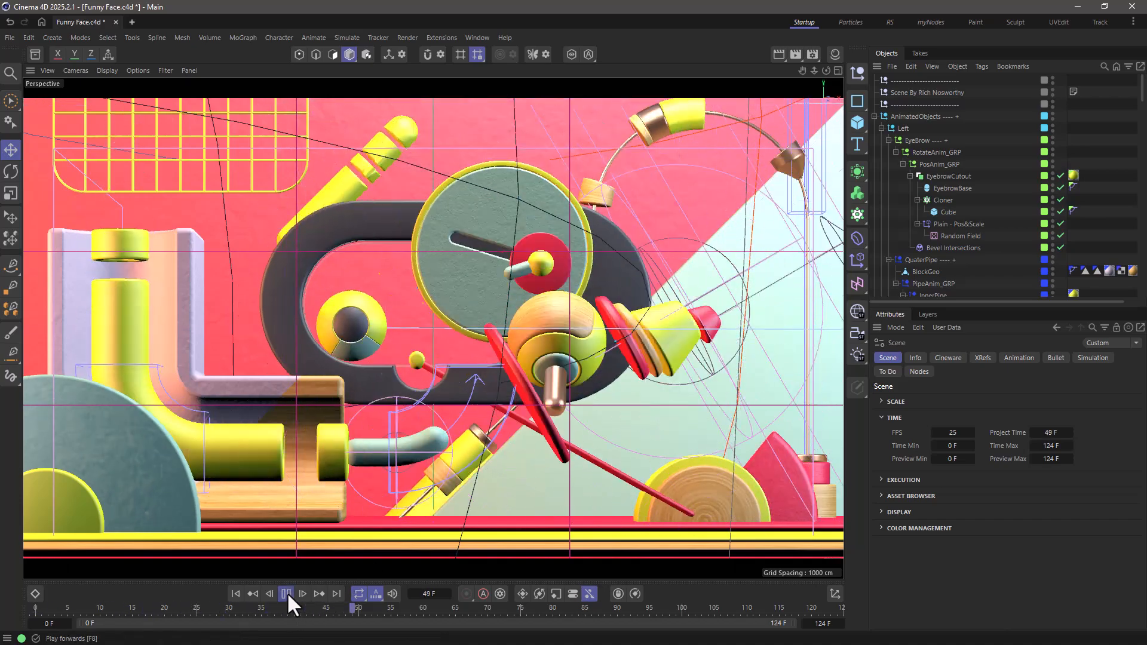
pyautogui.click(286, 594)
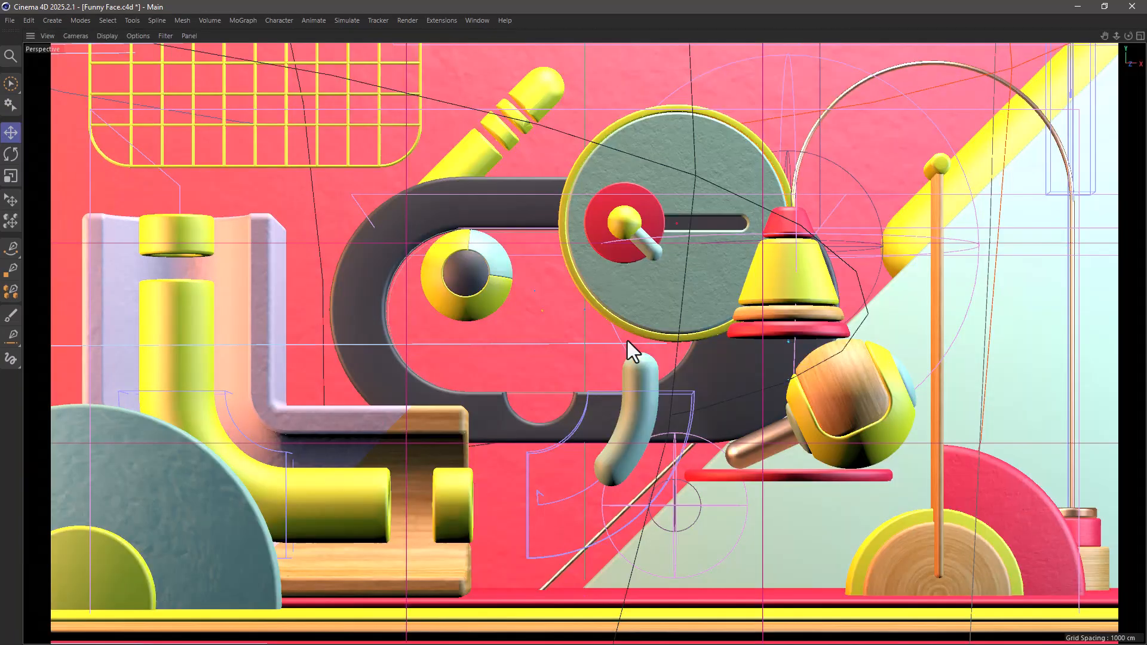
pyautogui.moveTo(611, 342)
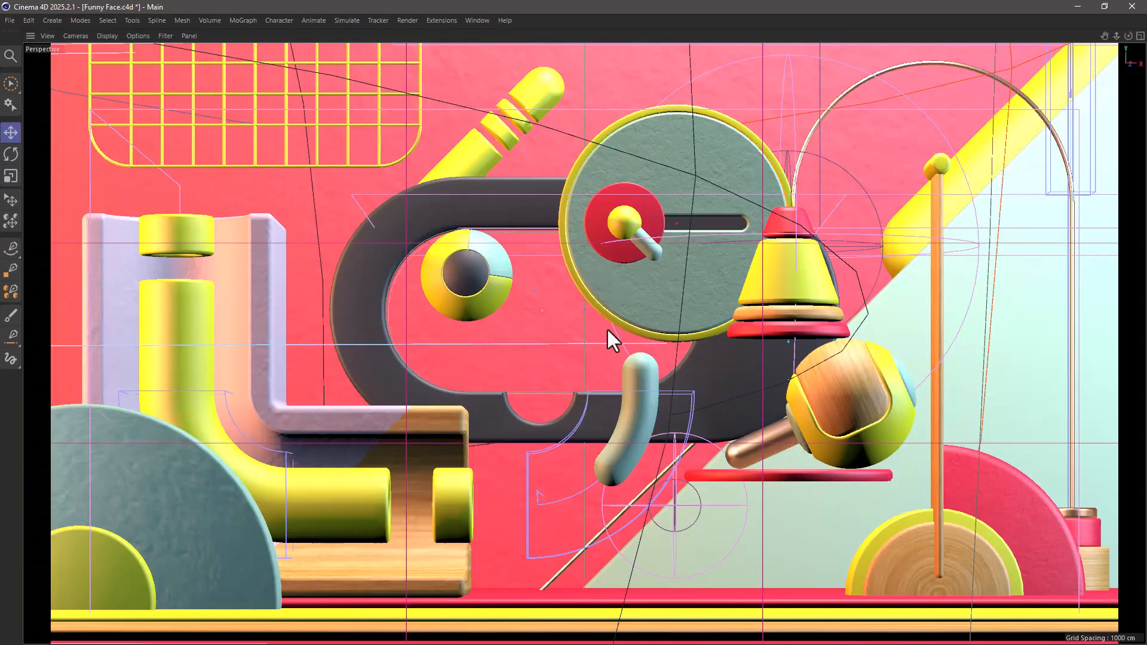
pyautogui.moveTo(625, 344)
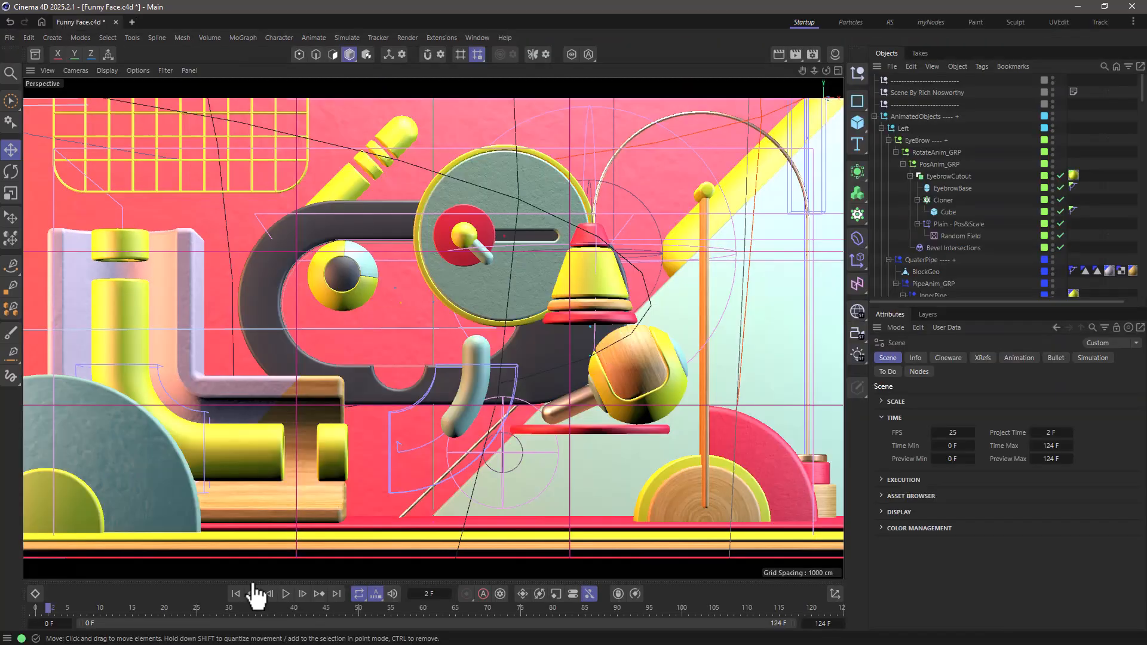
# Restart Funny Face playback from near the beginning and let it run past frame 80.
pyautogui.click(285, 594)
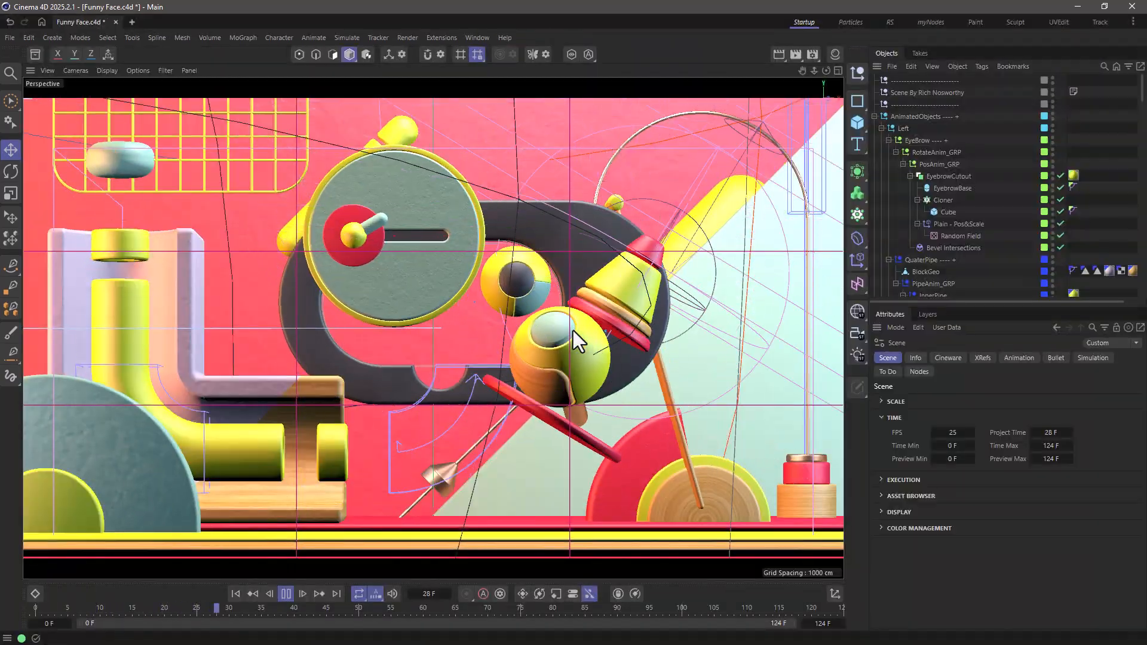
pyautogui.click(164, 71)
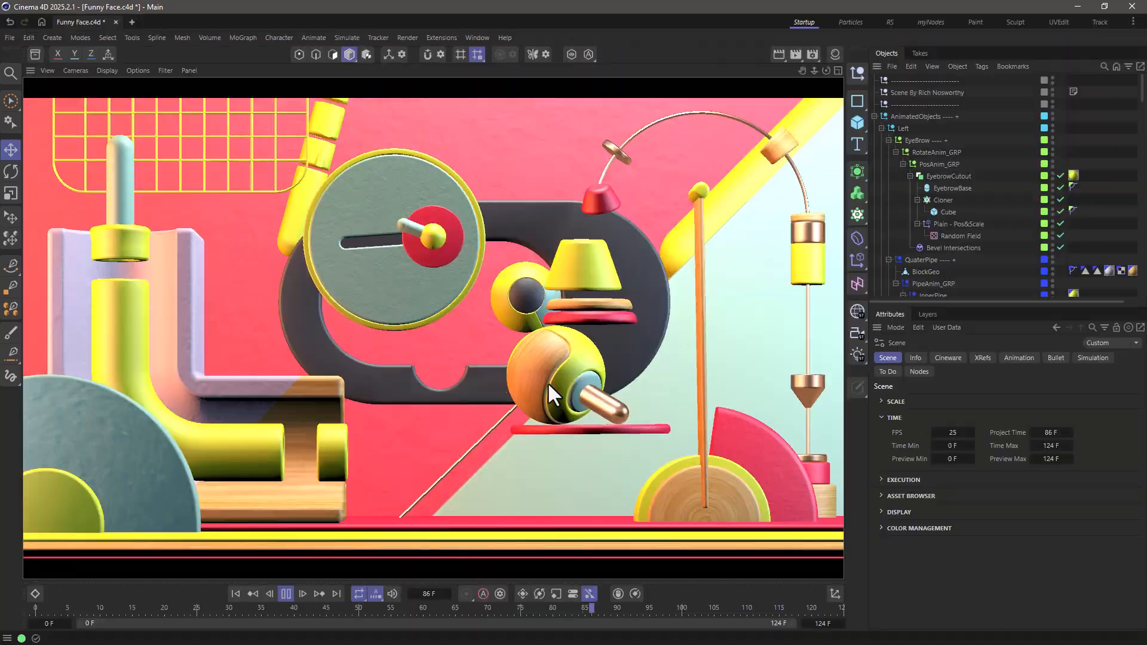
# Stop playback near frame 119 and scroll the Object Manager to the eye rigs, cameras and lights.
pyautogui.click(285, 594)
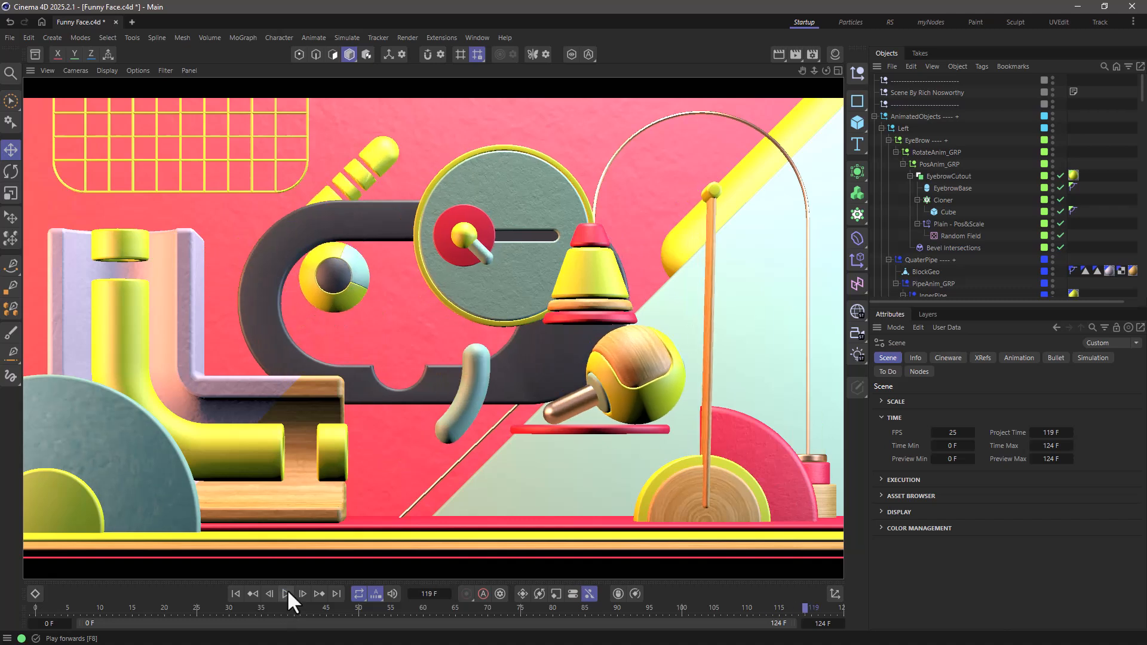
pyautogui.moveTo(737, 362)
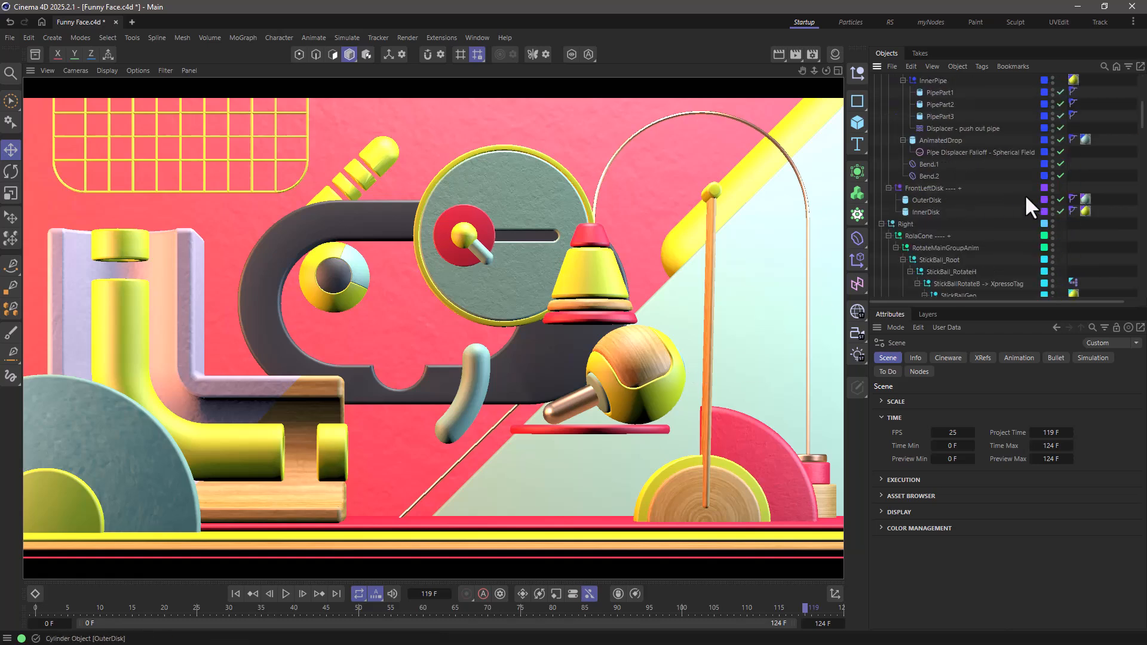
pyautogui.scroll(-3)
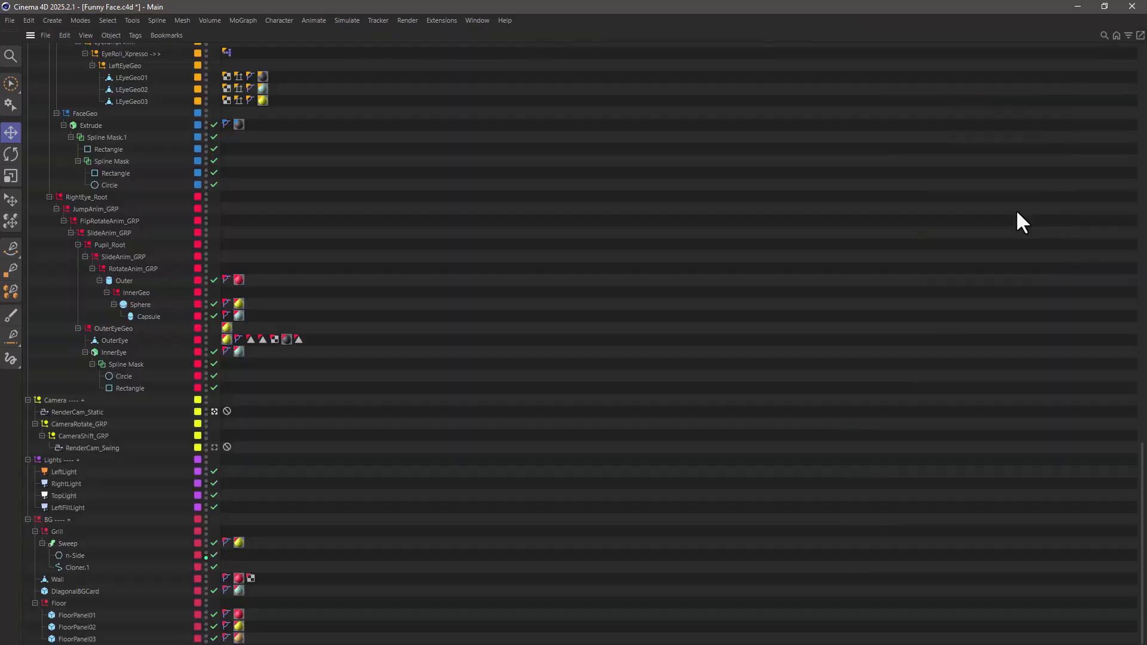
pyautogui.moveTo(388, 382)
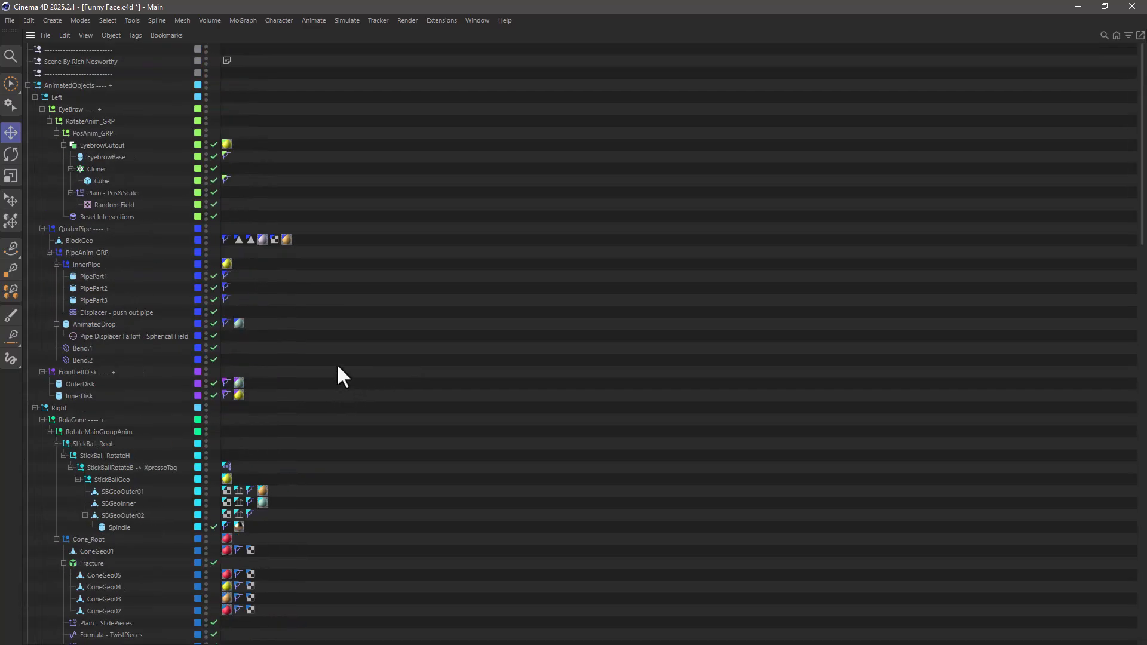
pyautogui.moveTo(131, 263)
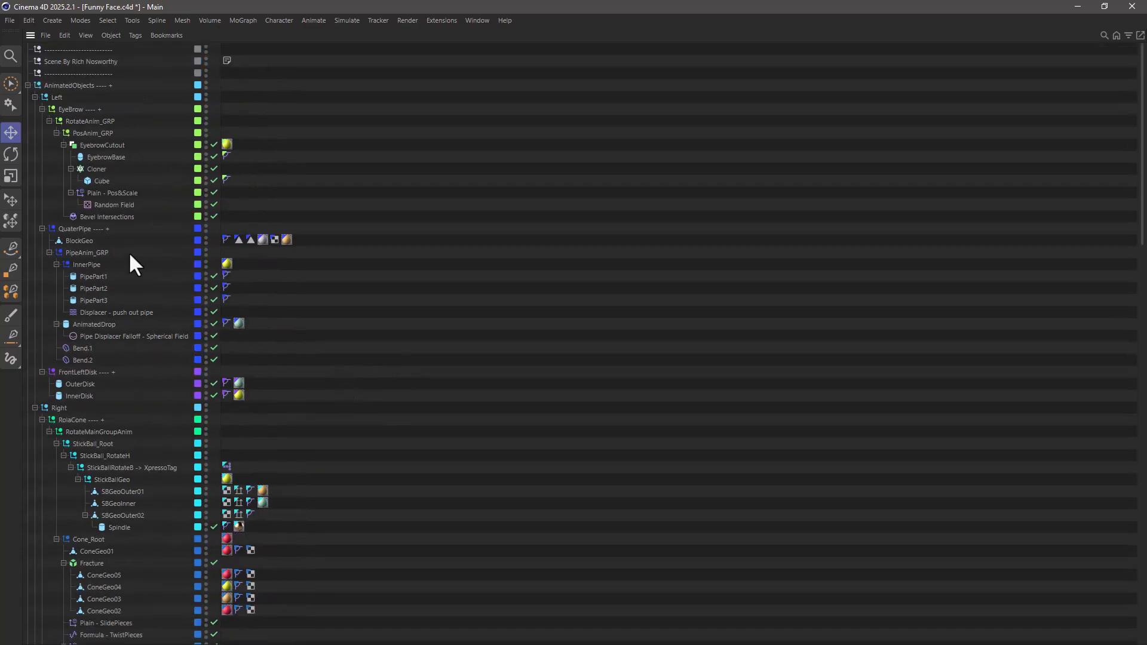